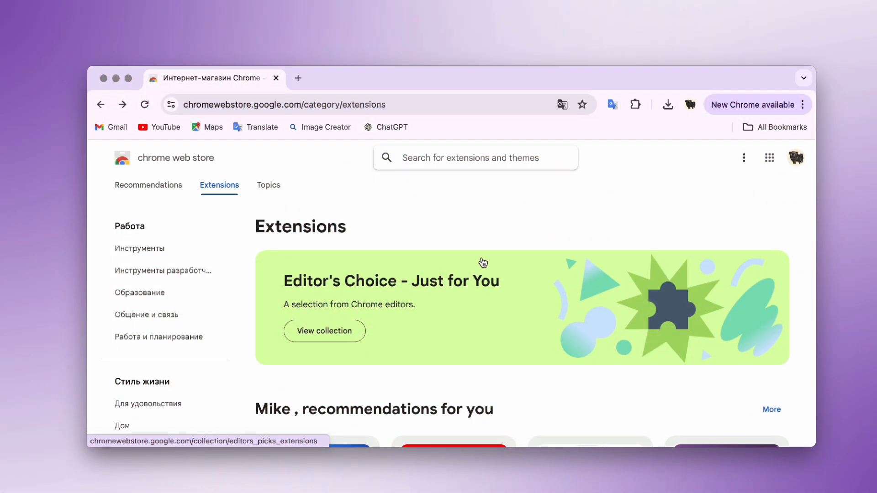
mouse_move(411, 191)
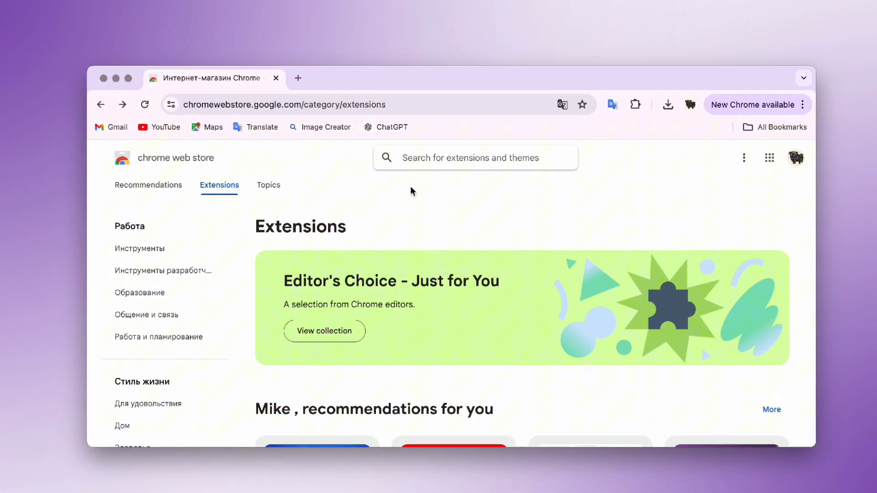
mouse_move(315, 120)
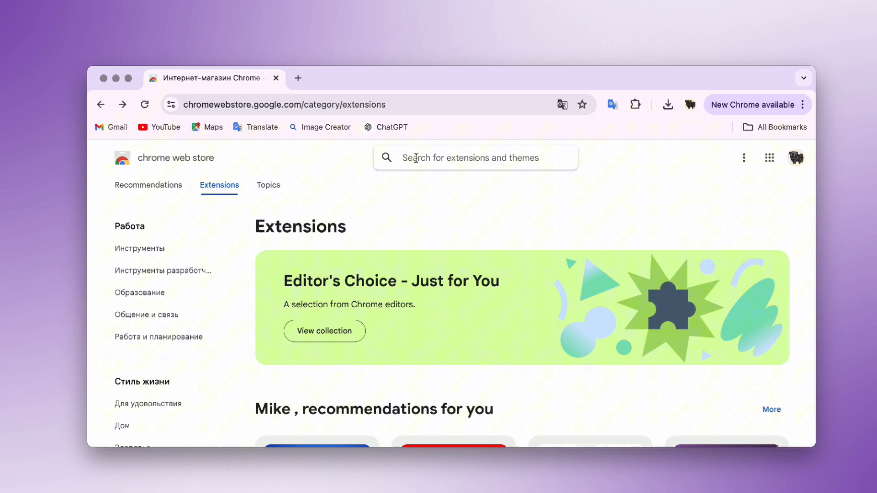
Find Undetectable Converter in the Chrome Web Store and add it to Chrome
type("Undetectable Converter")
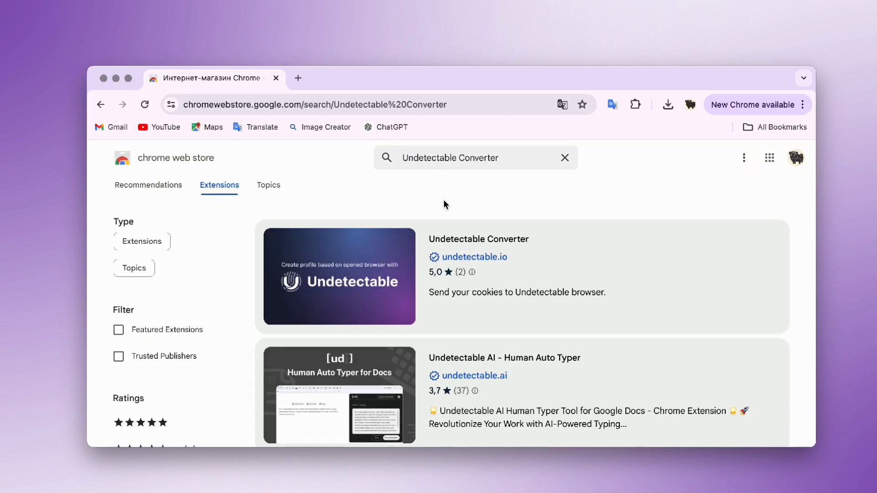
left_click(478, 239)
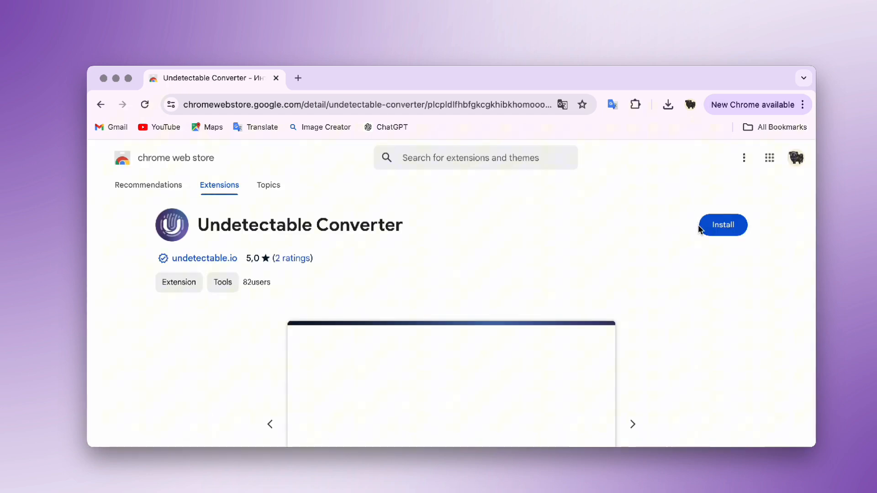
left_click(722, 224)
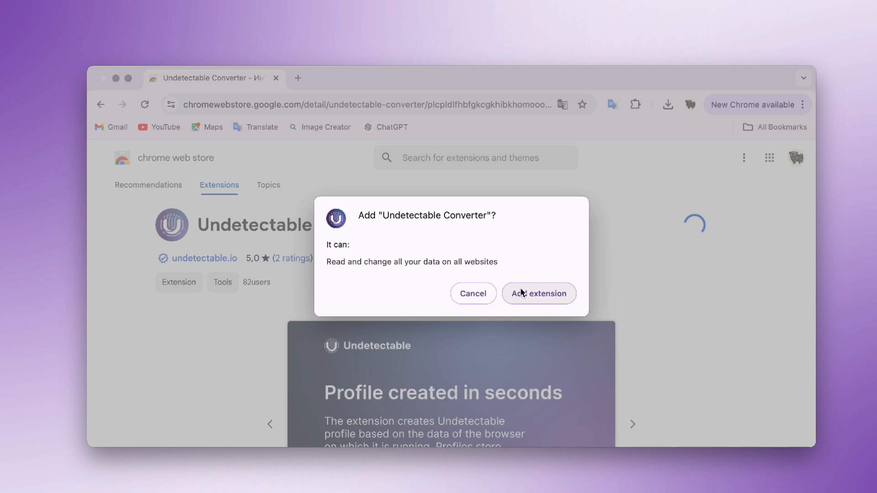
left_click(539, 294)
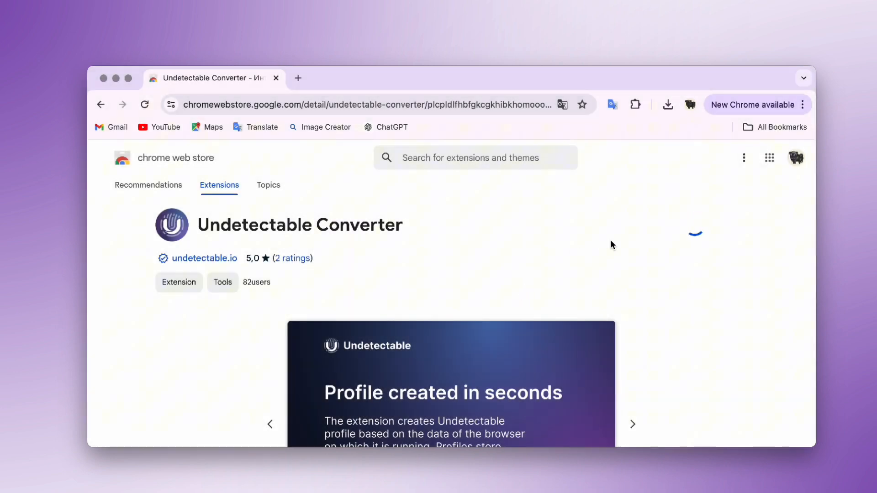
left_click(695, 224)
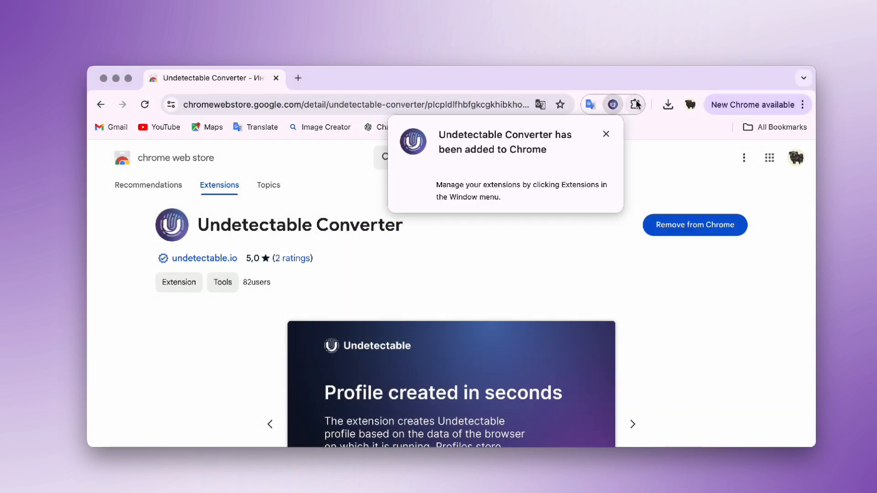
Open Undetectable Converter from the extensions menu and name the new profile test1
left_click(635, 105)
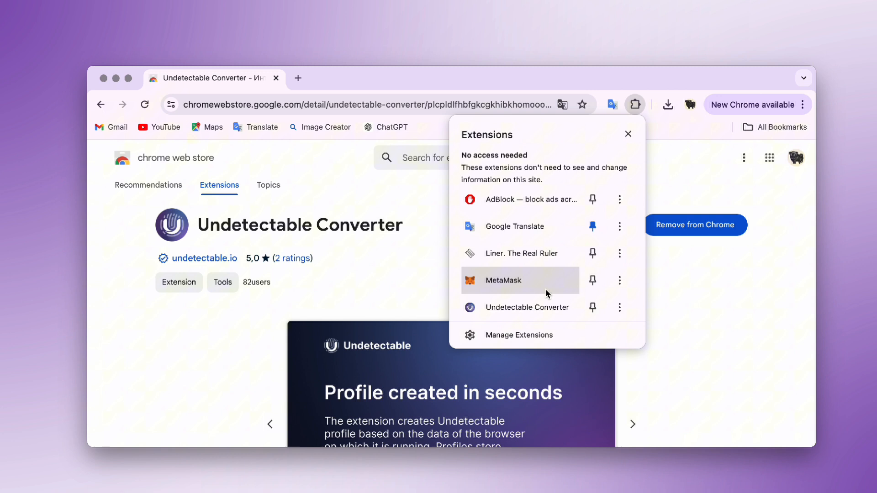
mouse_move(526, 307)
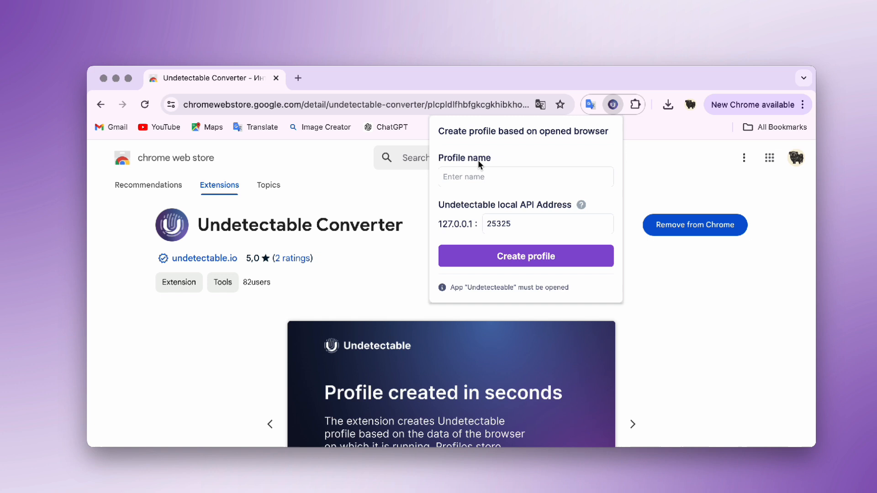
type("test1")
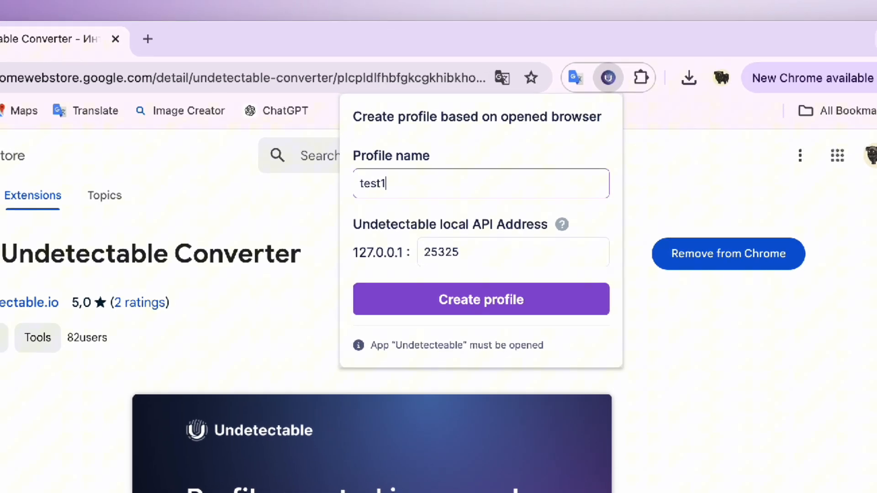
left_click(480, 299)
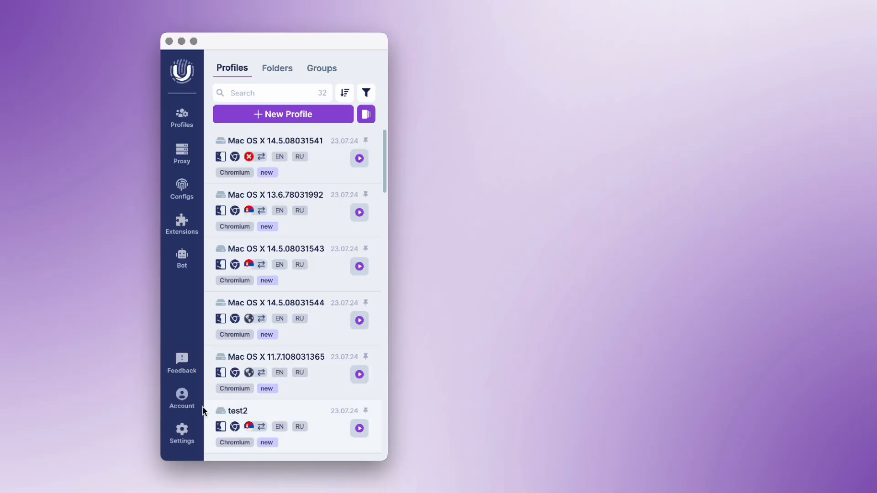
Bring up the Undetectable app to confirm it is running on the Profiles tab
left_click(181, 432)
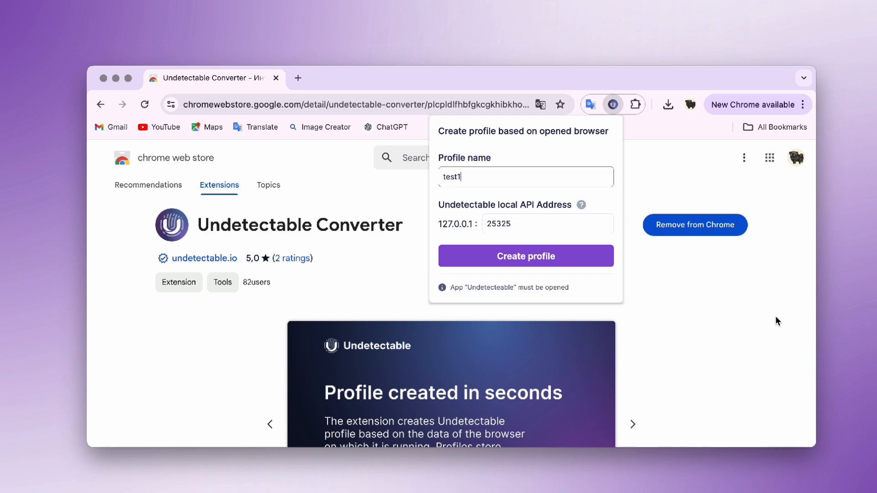
mouse_move(525, 263)
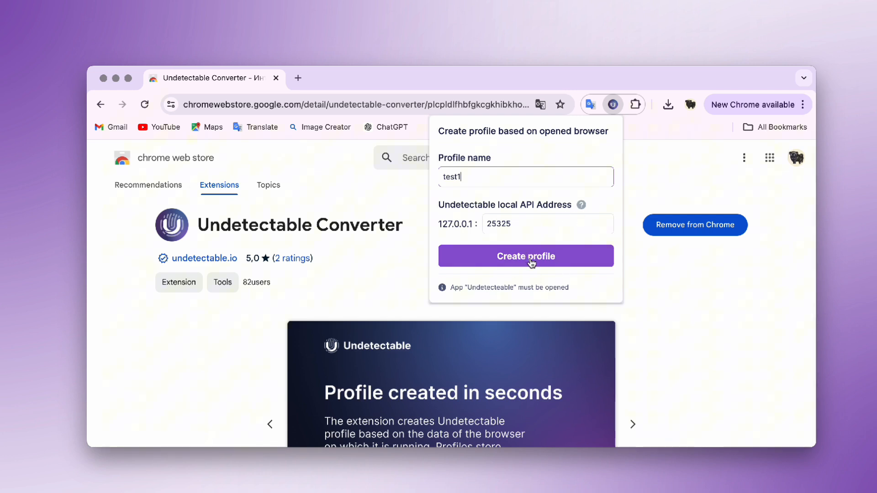
Create the profile from this browser and view test1(1) heading the Undetectable list
left_click(524, 256)
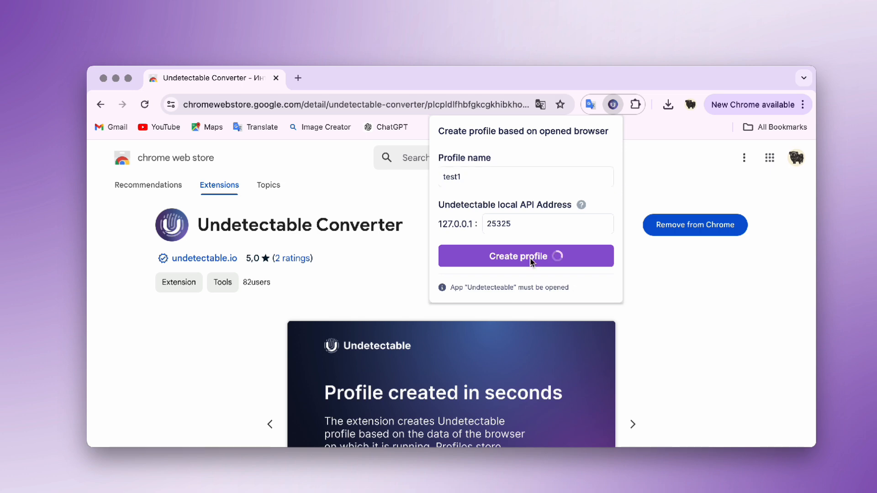
left_click(525, 256)
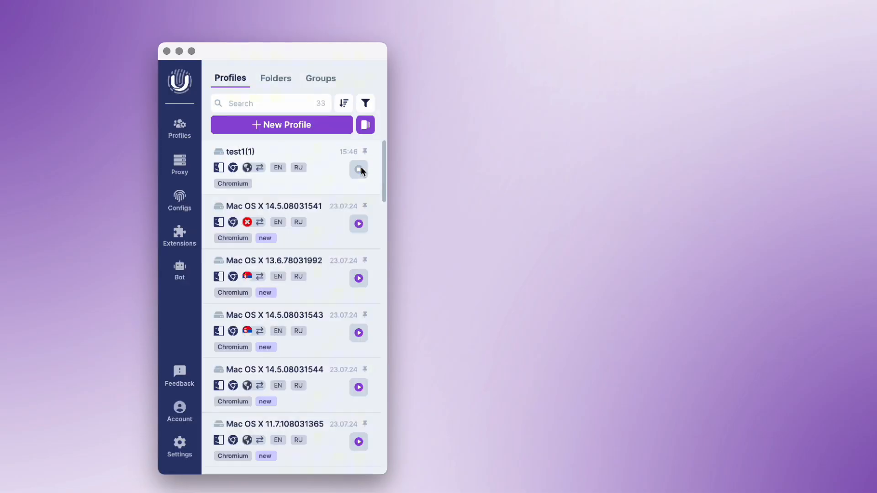
Launch the test1(1) profile and verify its Google account is still signed in
left_click(358, 169)
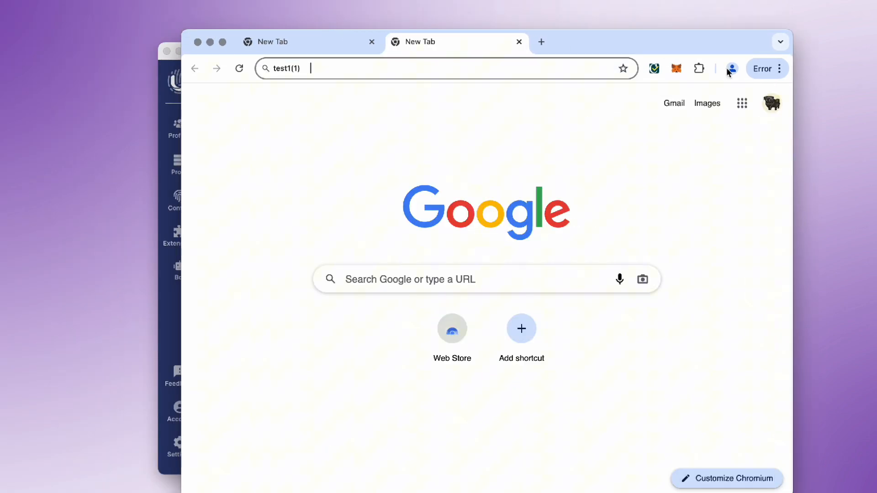
left_click(731, 69)
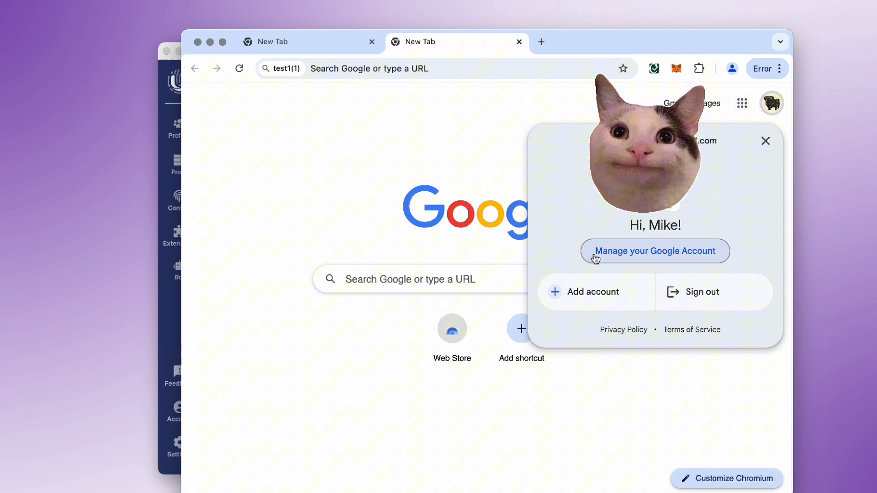
mouse_move(599, 213)
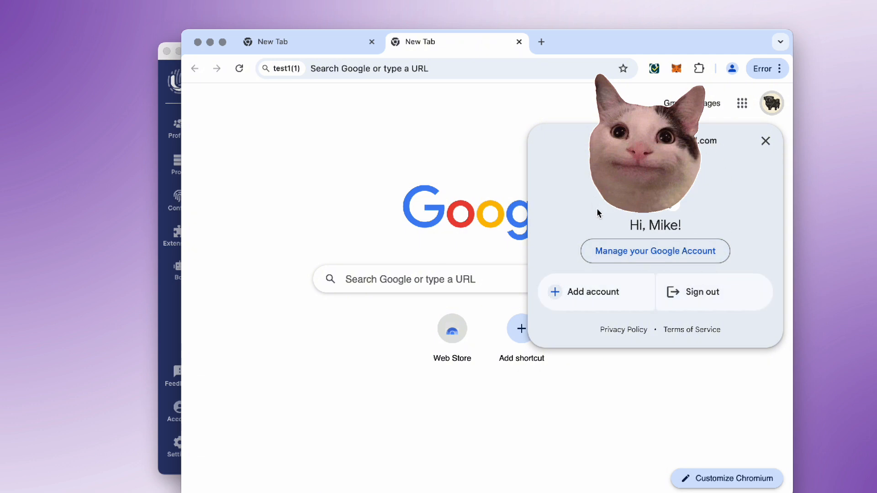
mouse_move(598, 235)
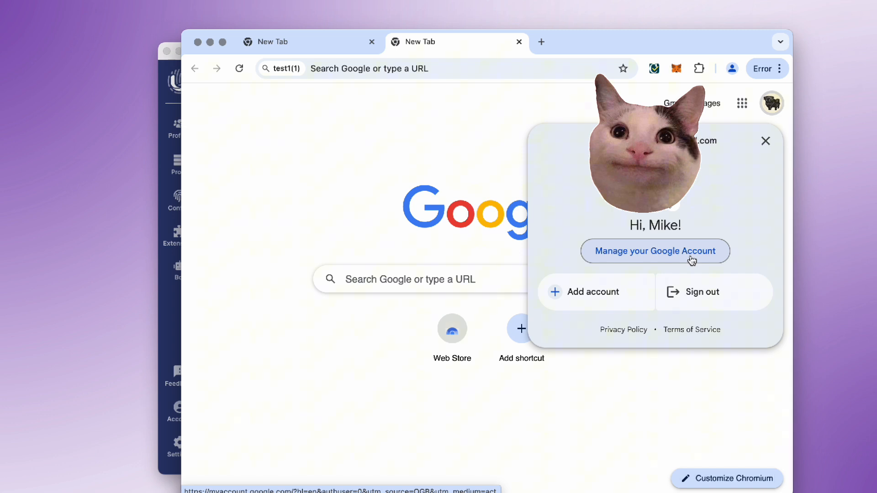
mouse_move(731, 188)
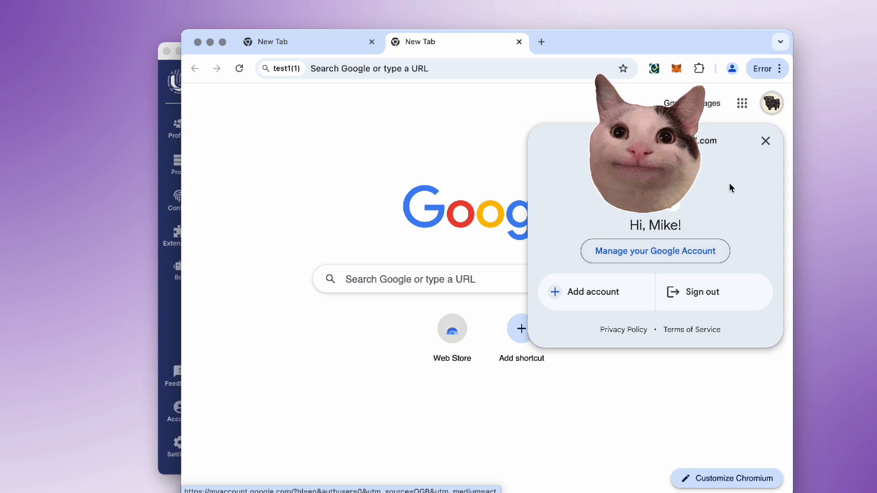